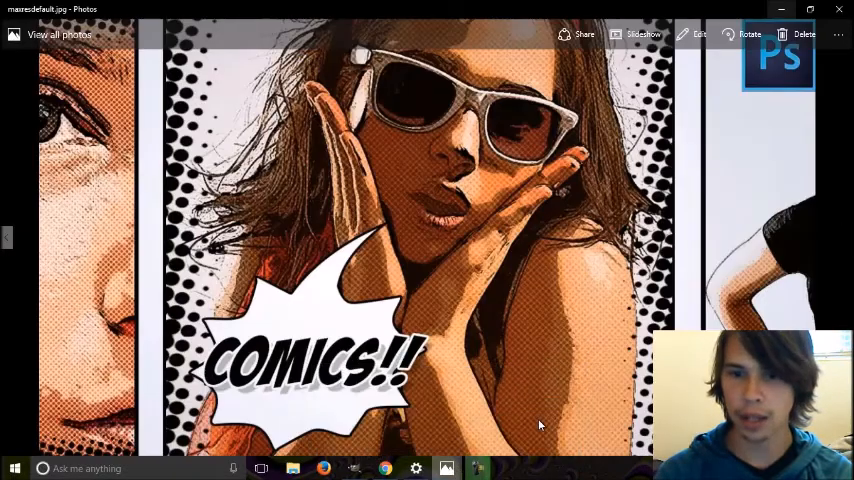
mouse_move(228, 297)
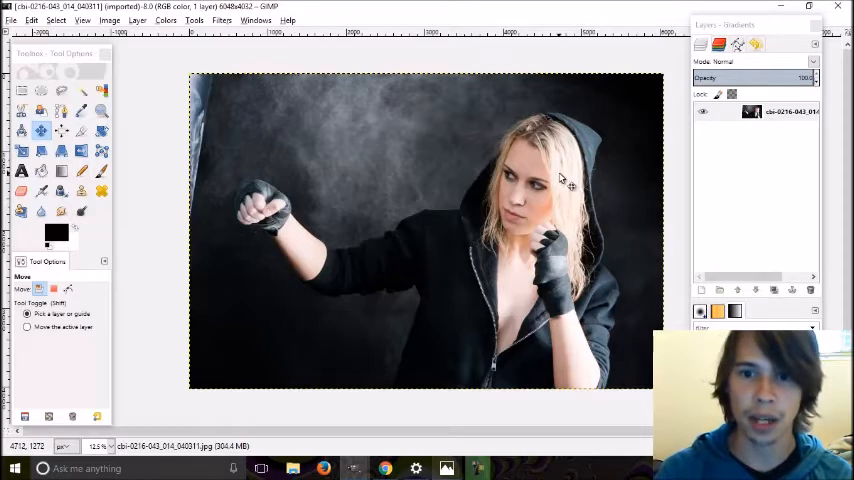
mouse_move(325, 95)
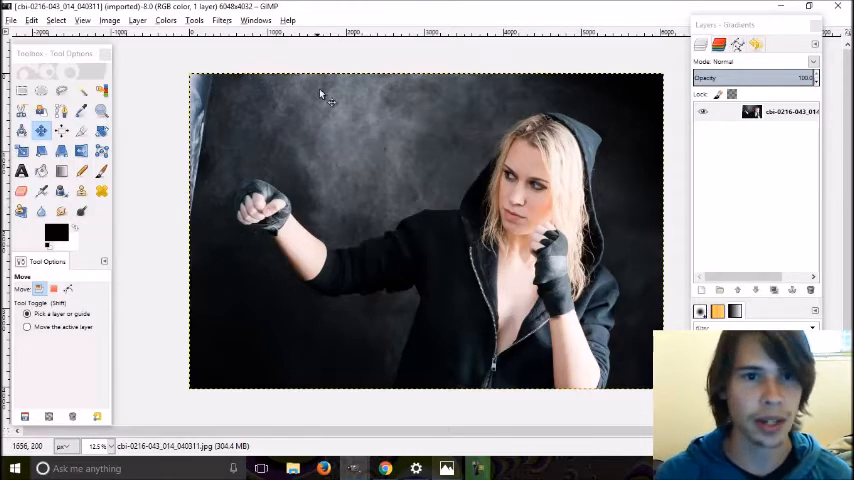
mouse_move(633, 135)
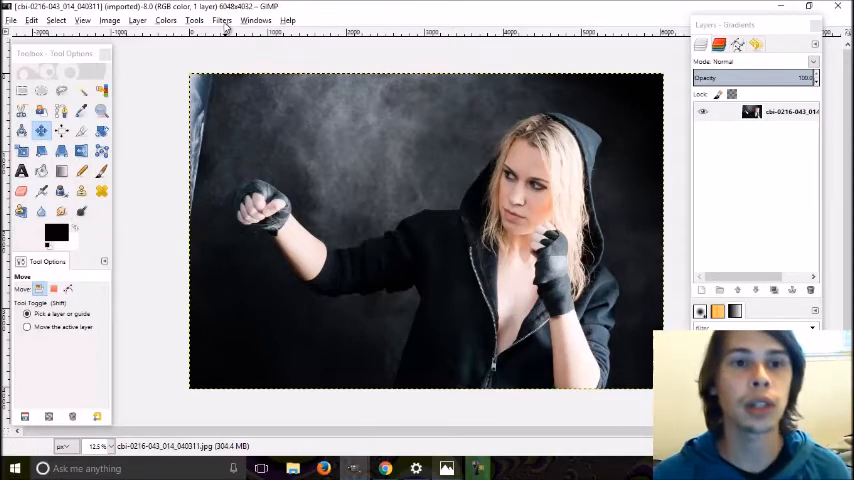
- Open the Filters menu on the punching-woman photo to find Distorts > Newsprint
left_click(221, 20)
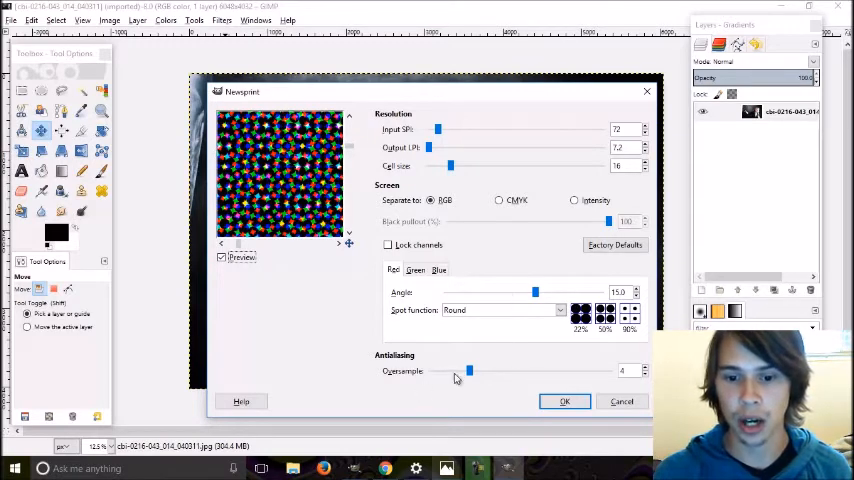
- Set Newsprint oversample to 3, preview Line and Diamond spots, then keep Round
left_click_drag(468, 371, 451, 371)
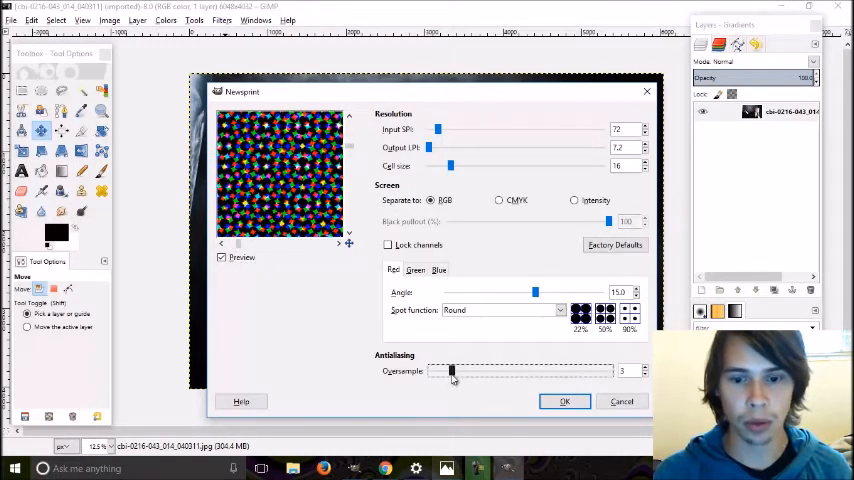
left_click_drag(452, 371, 445, 371)
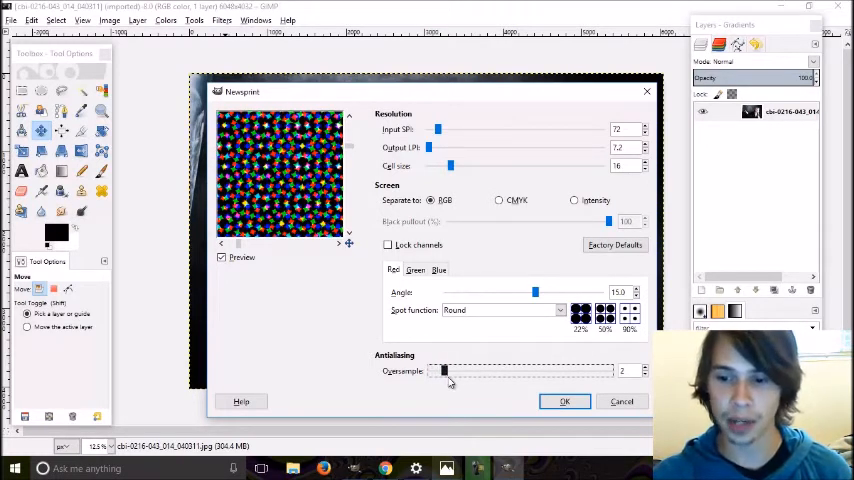
left_click_drag(440, 371, 454, 371)
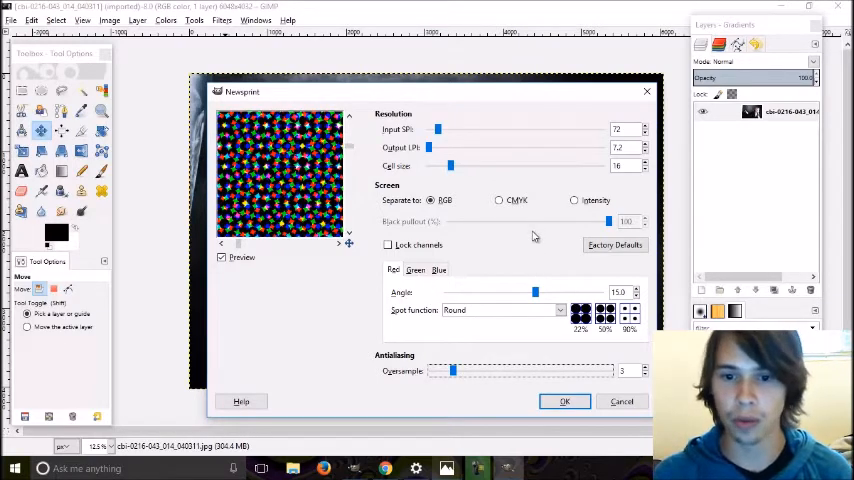
mouse_move(500, 195)
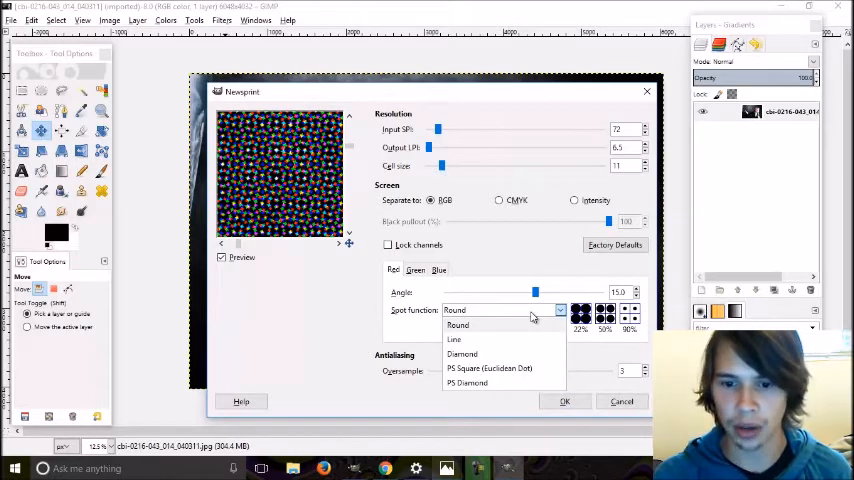
left_click(454, 339)
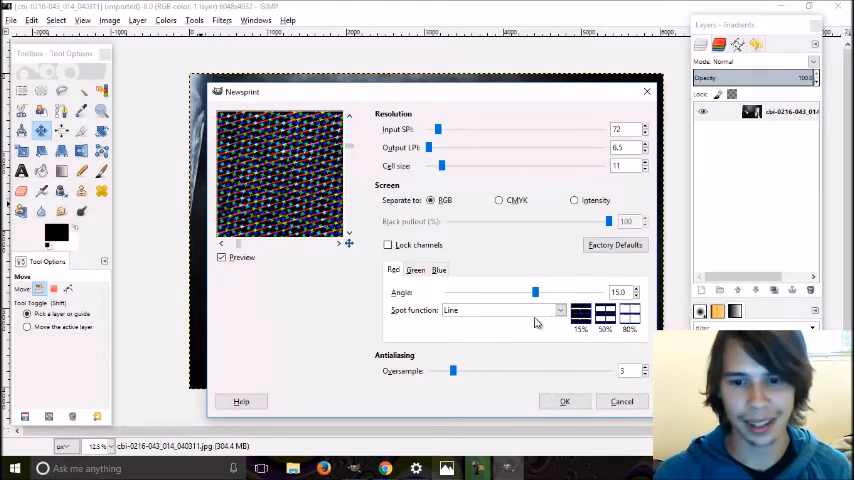
left_click(500, 309)
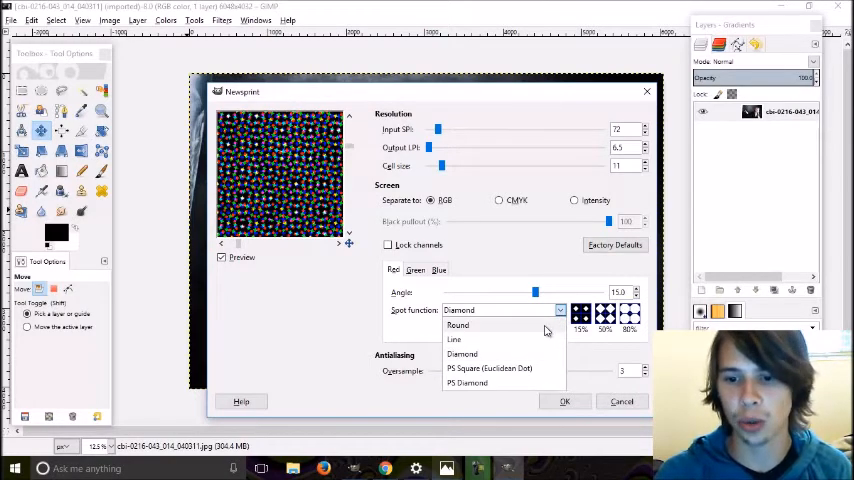
left_click(457, 325)
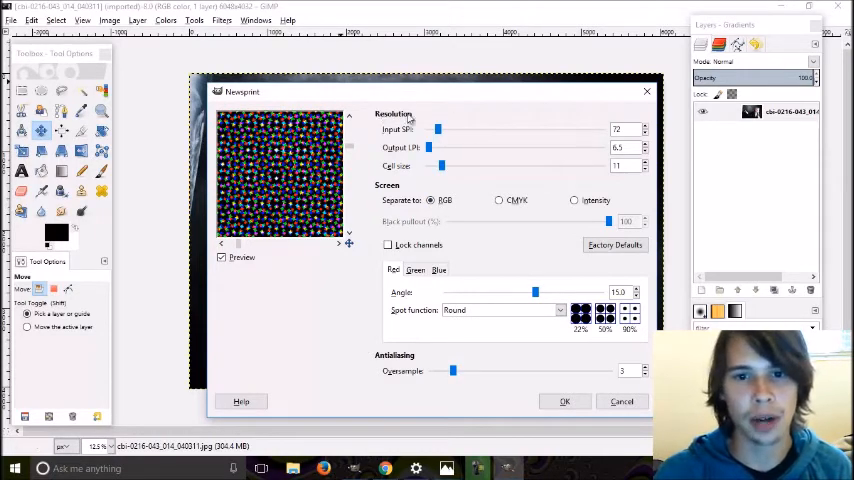
- Set the Newsprint input resolution to 44
left_click_drag(436, 129, 468, 129)
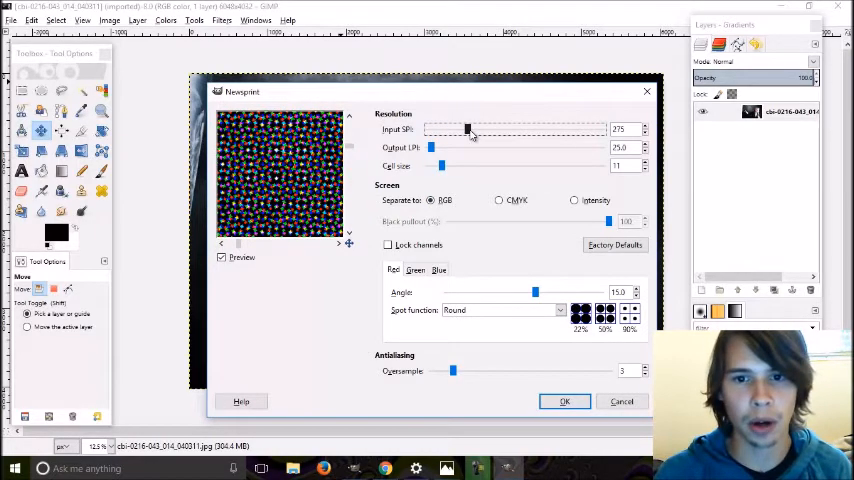
left_click_drag(467, 130, 430, 130)
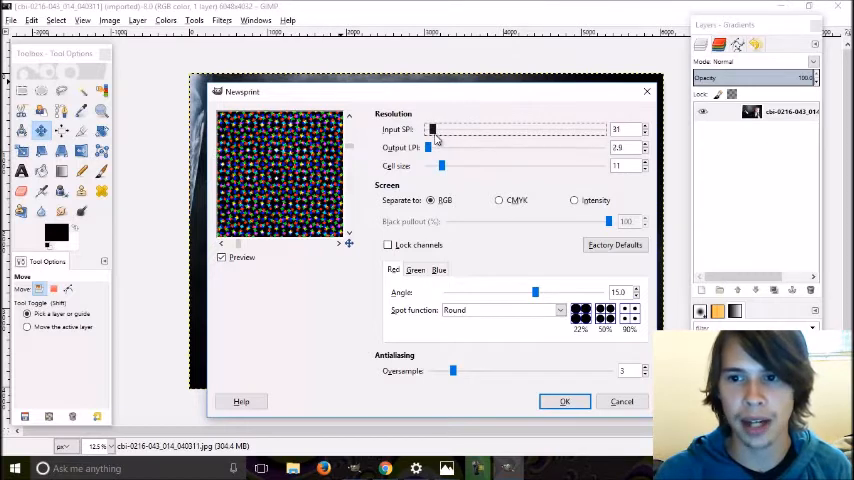
left_click_drag(431, 129, 435, 129)
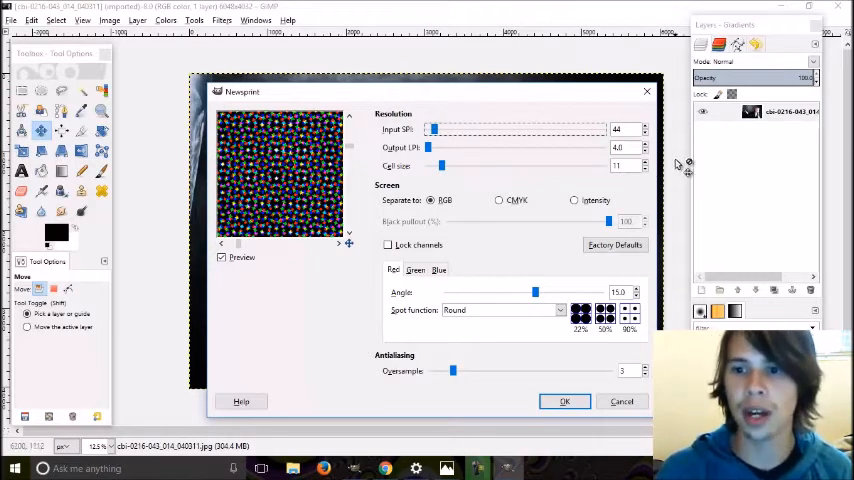
mouse_move(560, 168)
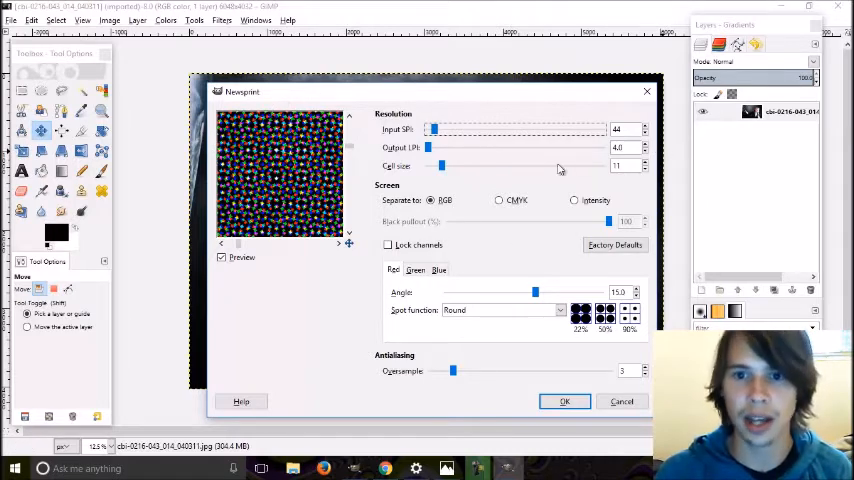
mouse_move(448, 183)
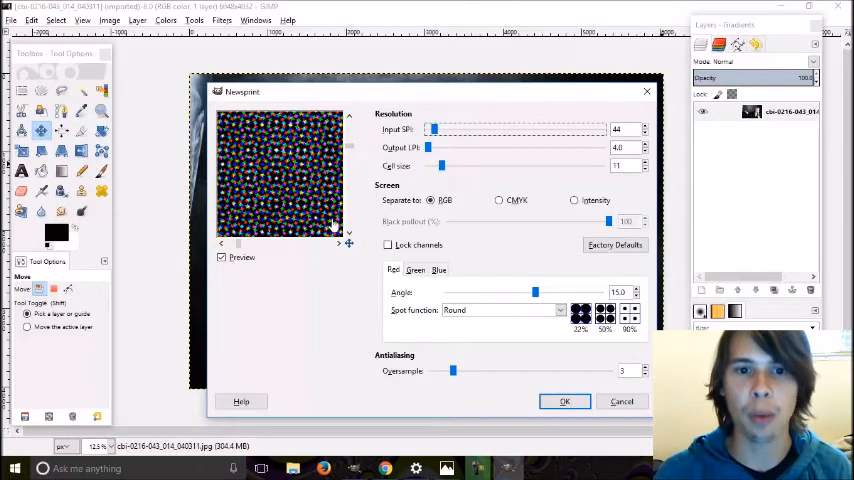
mouse_move(475, 150)
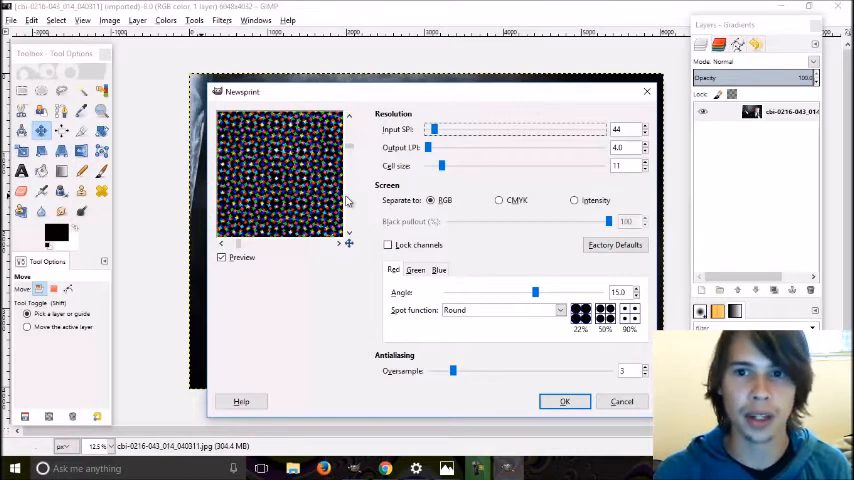
mouse_move(507, 191)
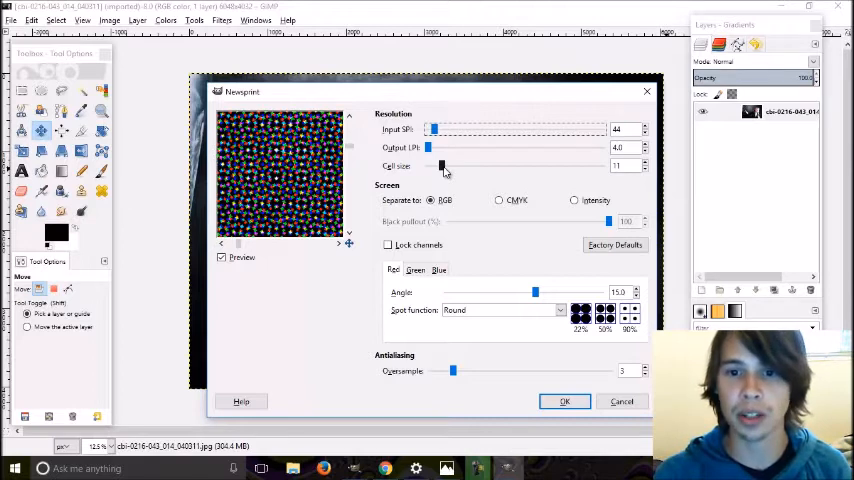
- Enlarge the halftone cell size to 25 and apply the Newsprint filter
left_click_drag(442, 166, 432, 166)
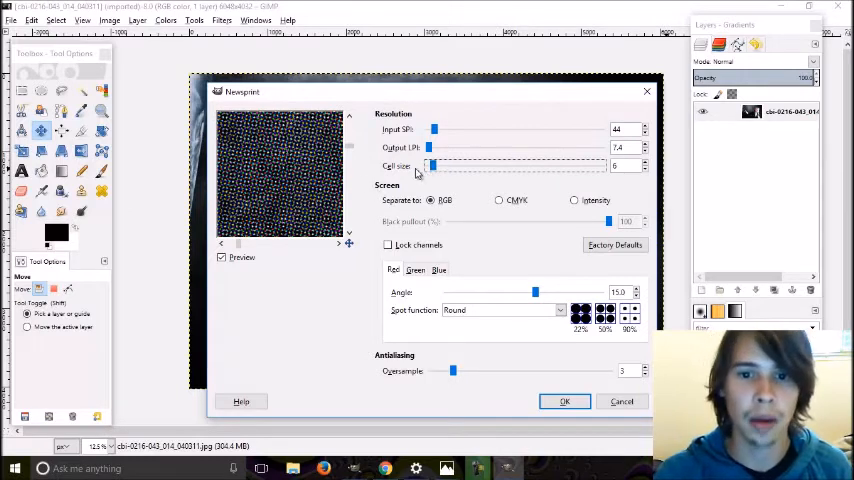
left_click_drag(431, 166, 447, 166)
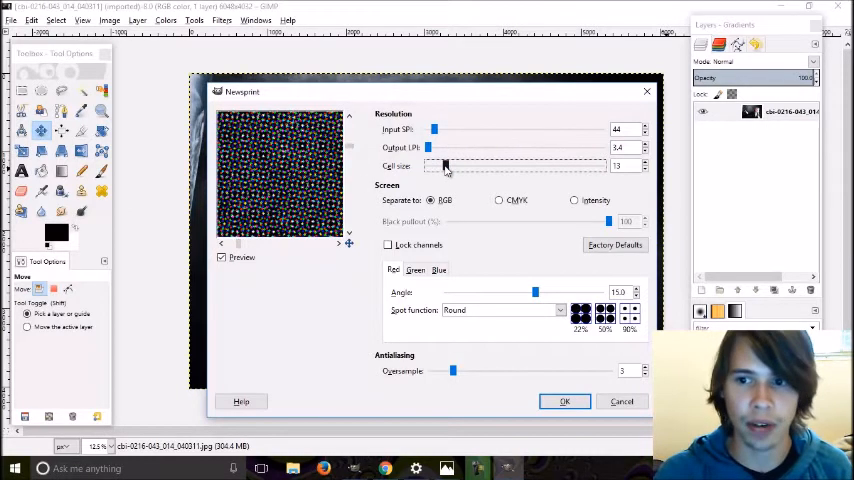
left_click_drag(432, 165, 461, 165)
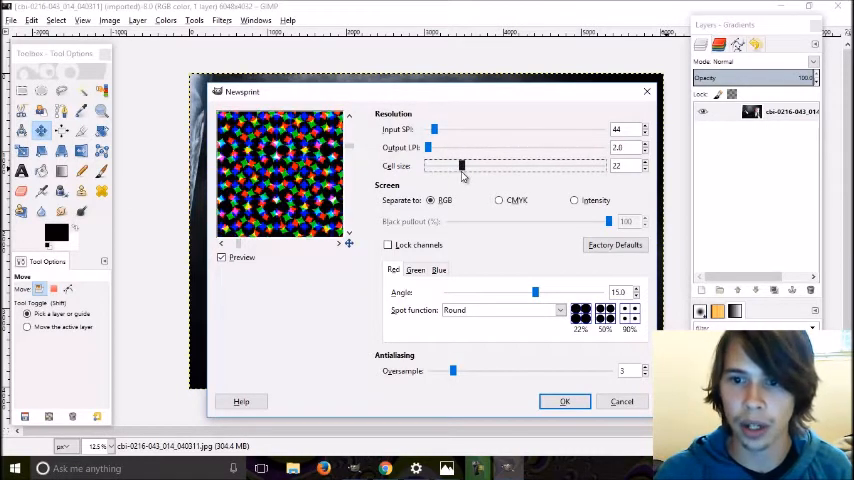
left_click_drag(462, 166, 467, 166)
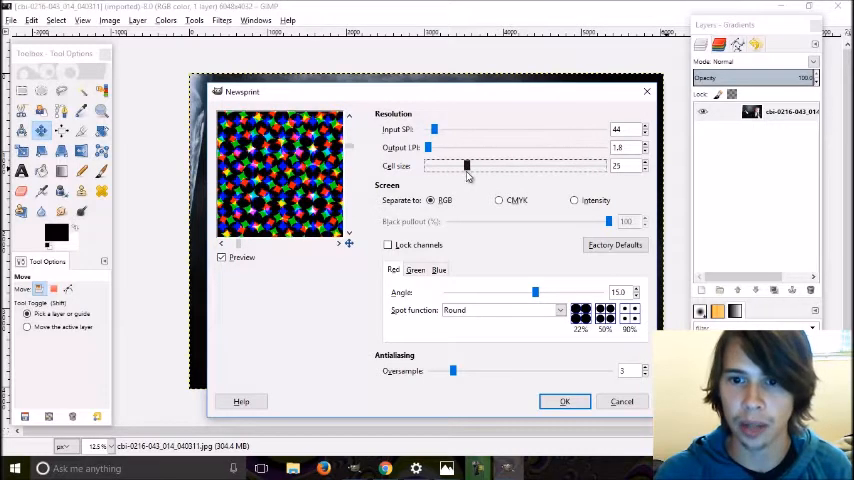
left_click_drag(466, 165, 468, 165)
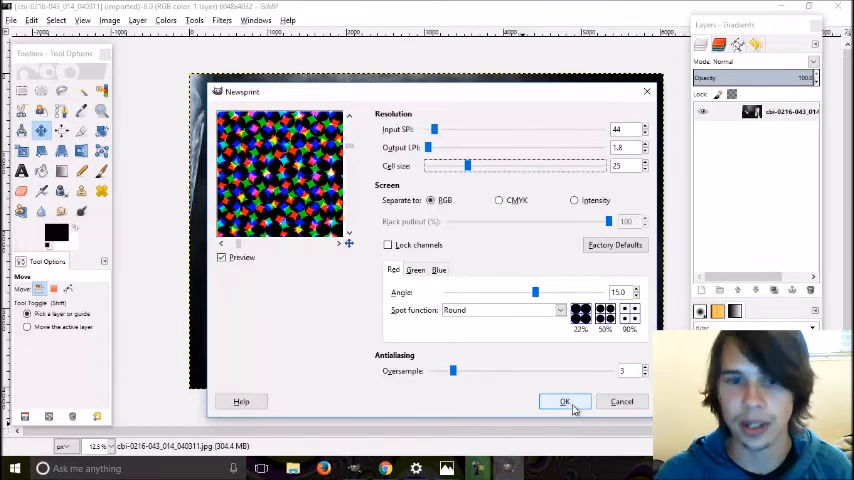
left_click(564, 401)
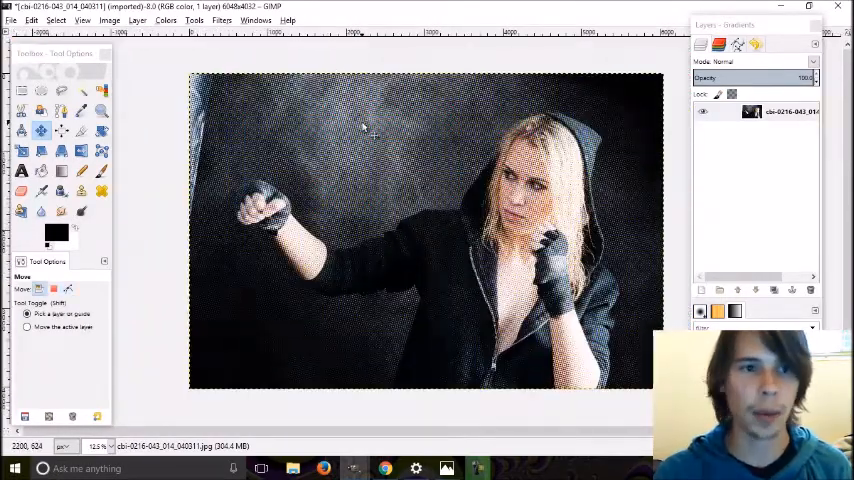
- Wait for the Newsprint halftone to finish rendering, then open the Edit menu
left_click(31, 20)
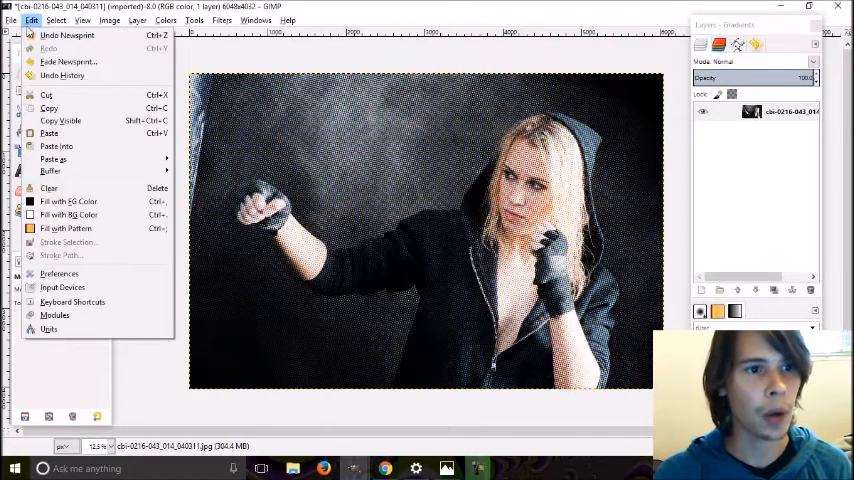
- Select all of the halftone photo, copy it, and paste it into the comic template
left_click(56, 20)
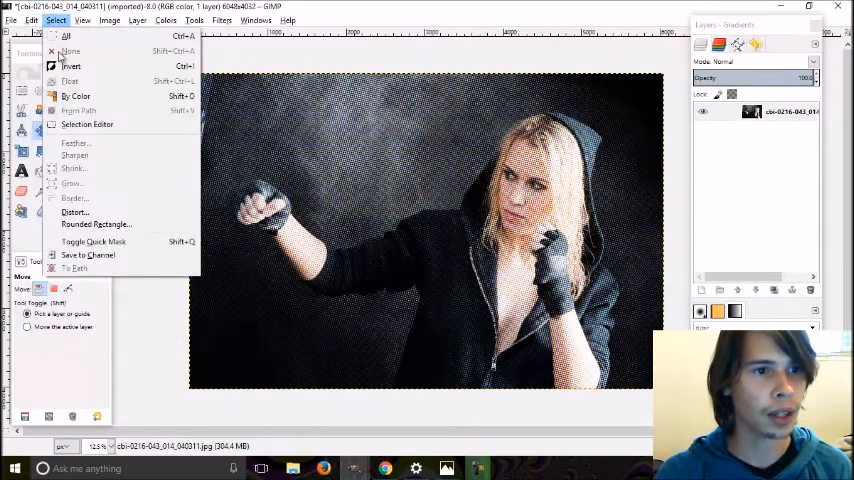
left_click(32, 20)
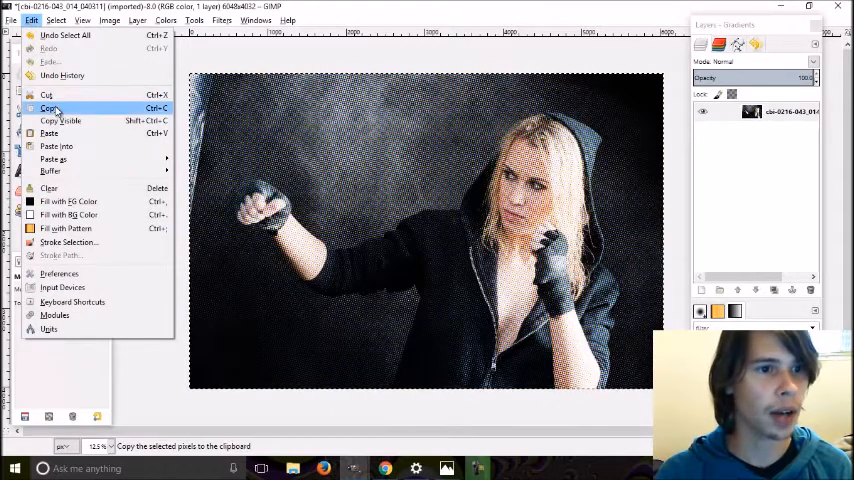
left_click(47, 108)
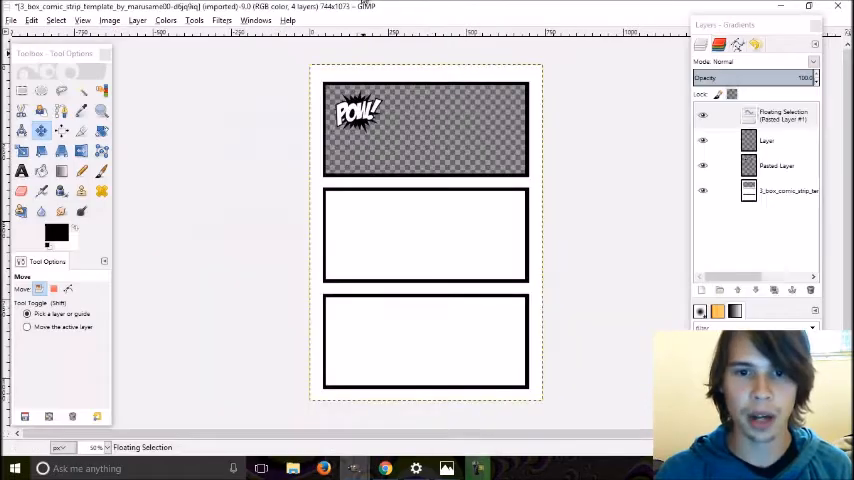
left_click(783, 115)
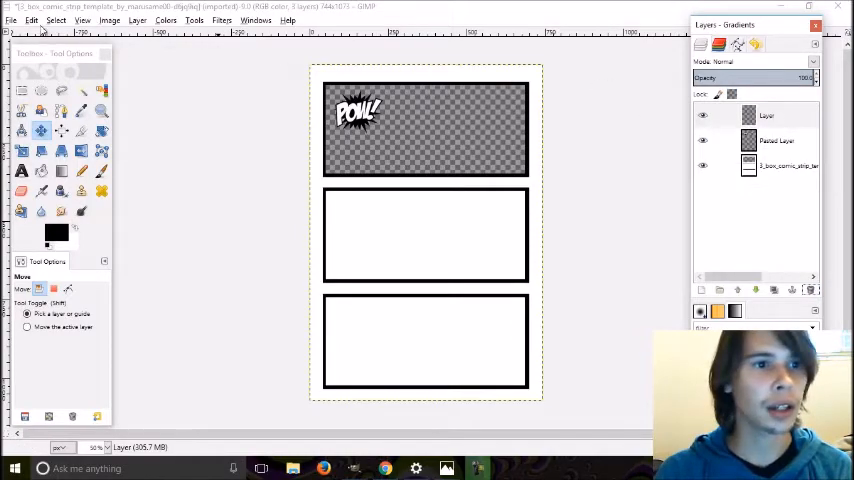
- Paste the halftone photo into the comic template with Edit > Paste Into
left_click(31, 19)
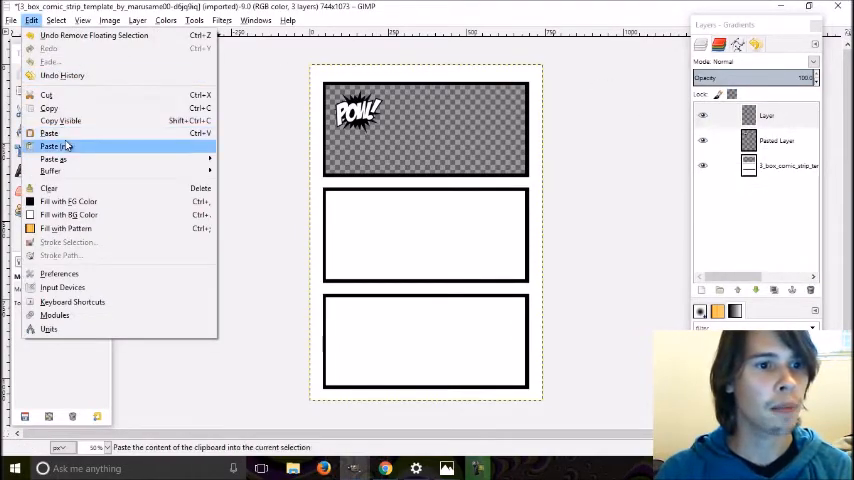
left_click(56, 146)
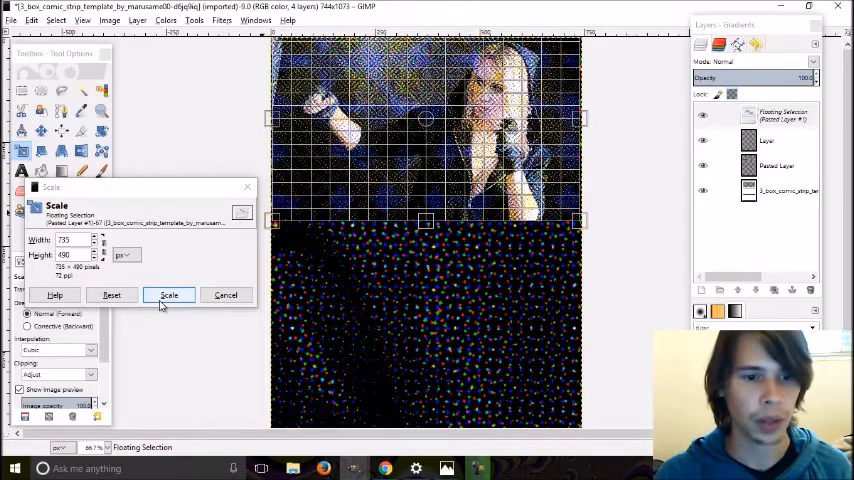
- Scale the pasted photo to 735 × 490 and anchor the floating layer
left_click(169, 295)
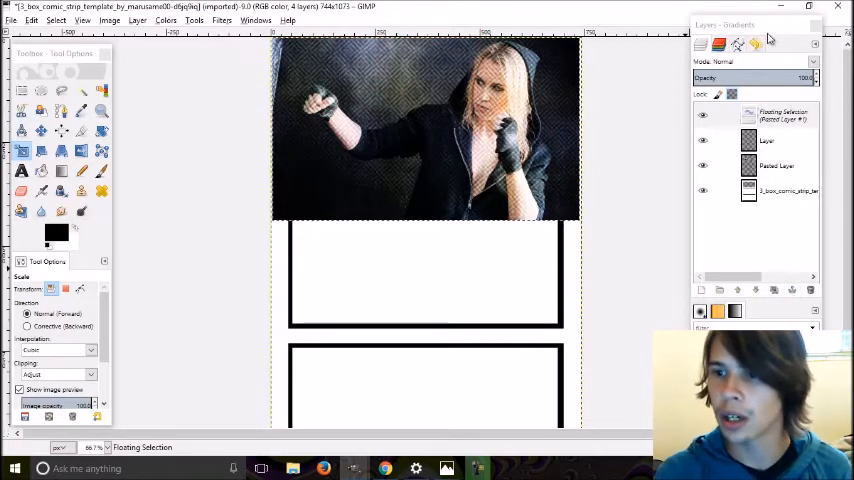
mouse_move(793, 290)
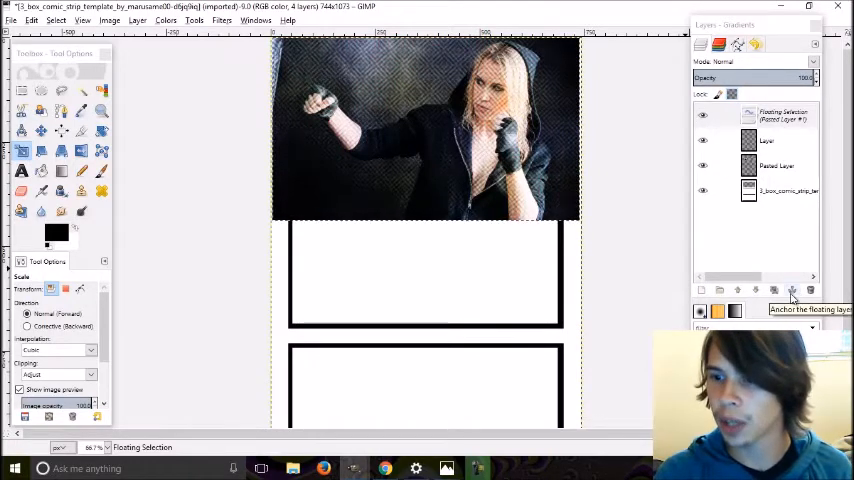
left_click(791, 290)
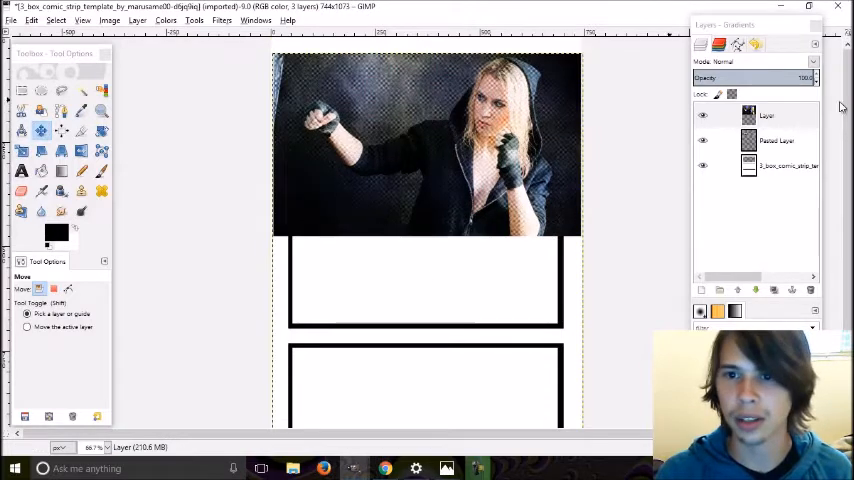
- Move the photo layer beneath the template layer so the POW frame overlays it
left_click(767, 115)
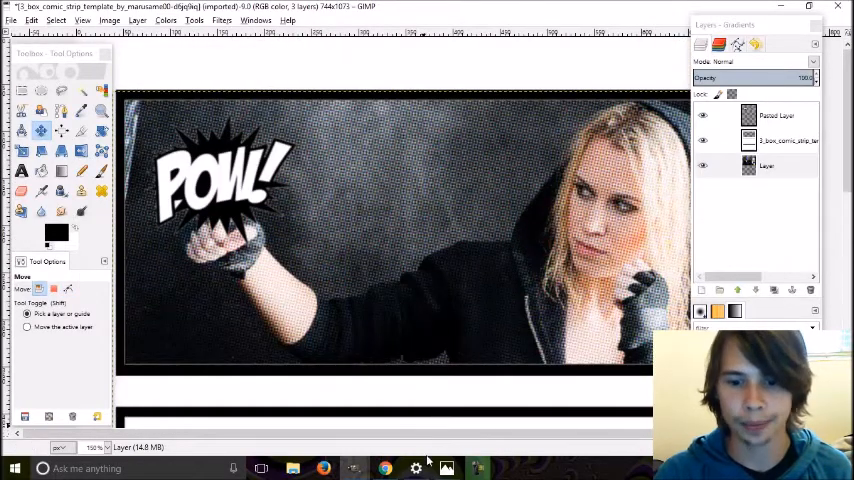
mouse_move(291, 233)
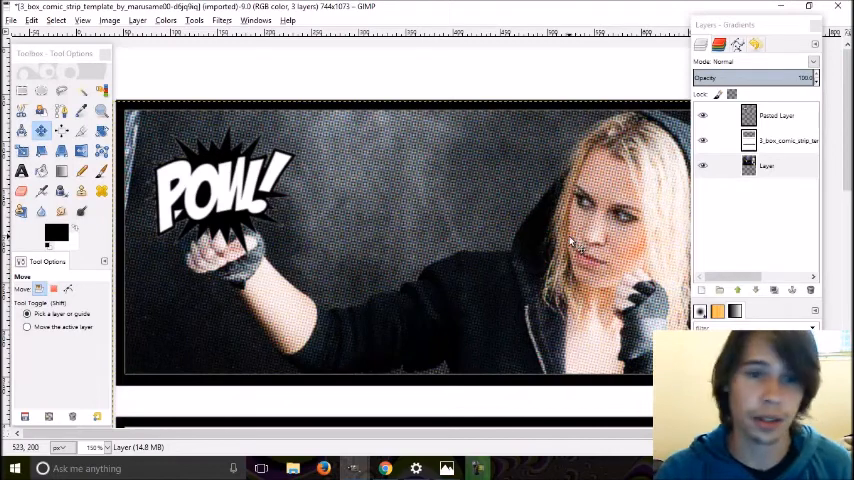
left_click(221, 20)
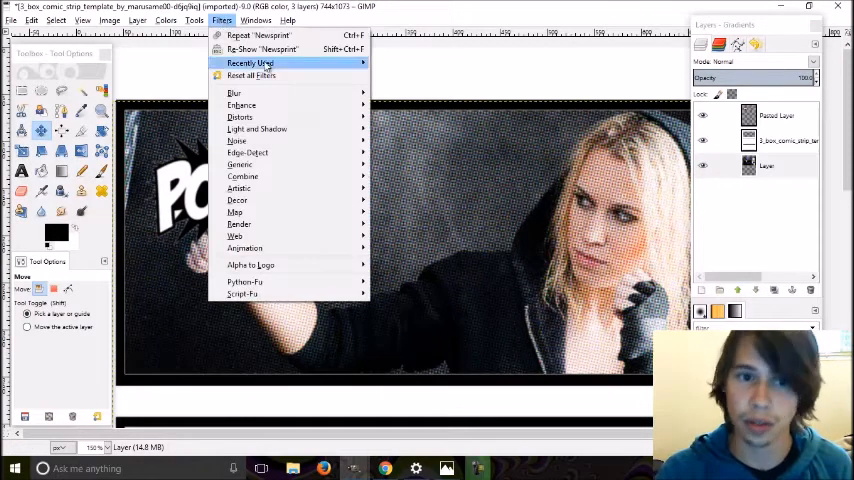